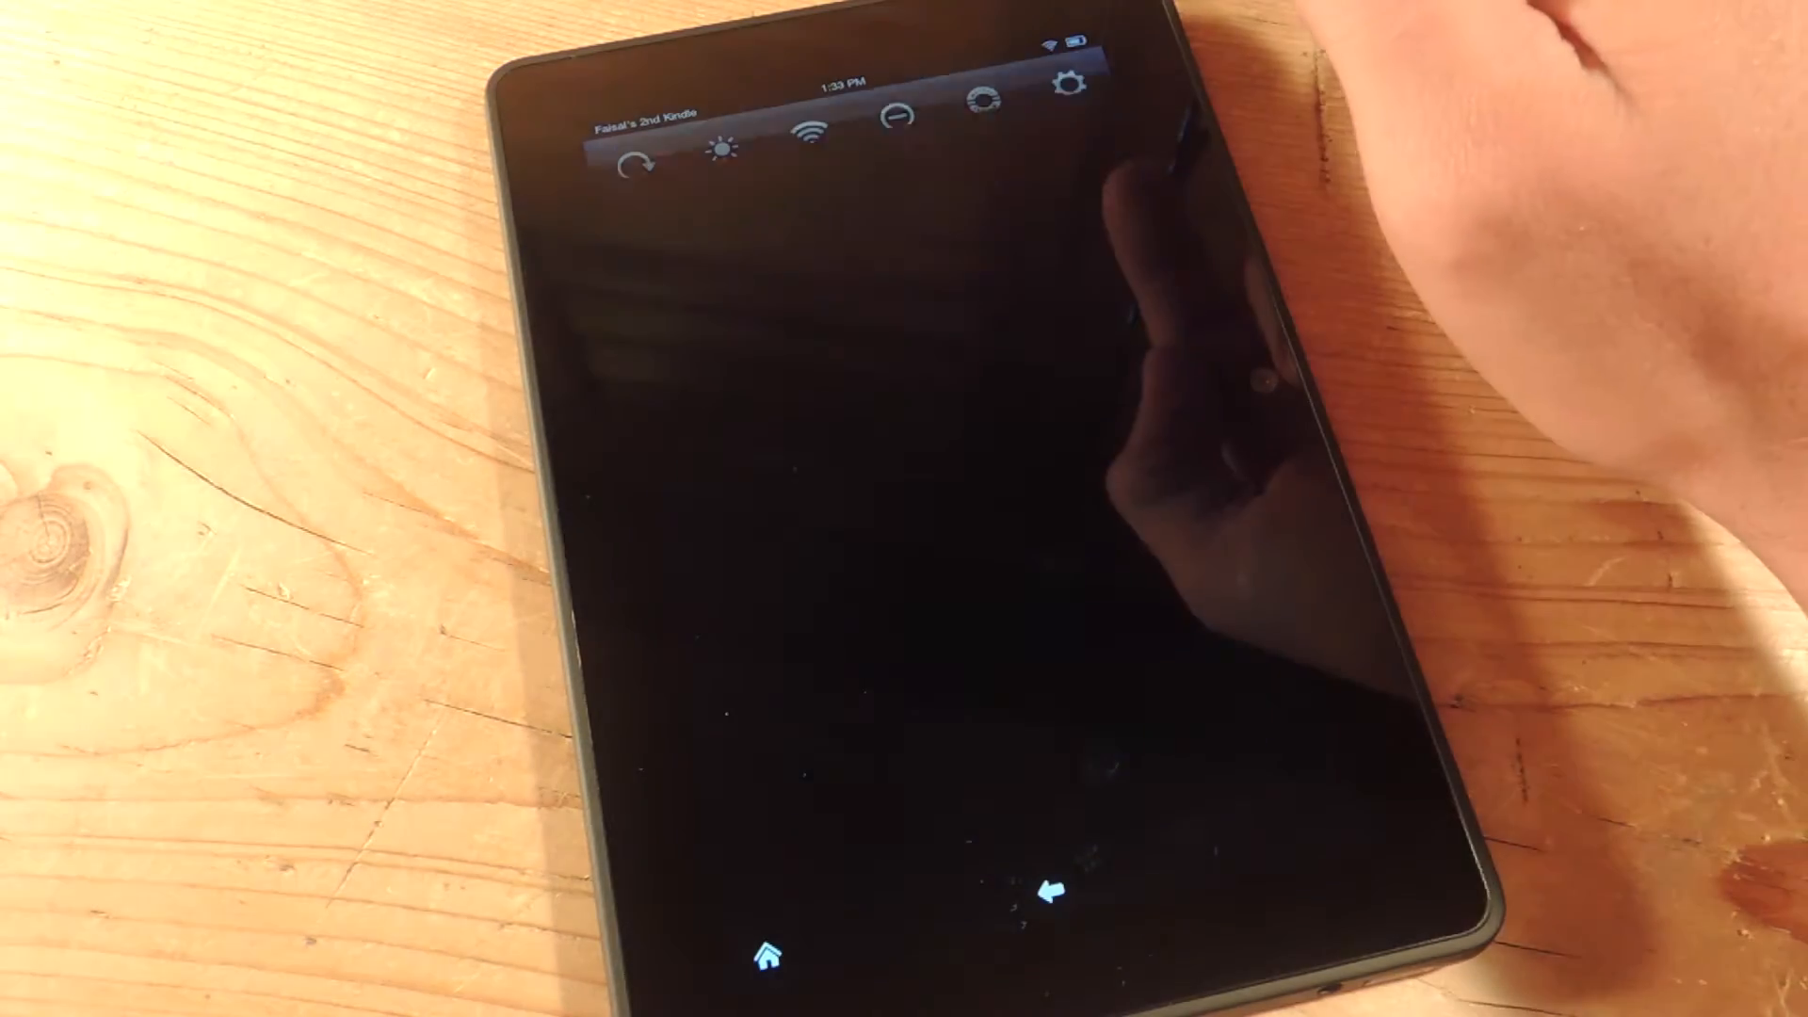
- Open the full device Settings from the quick settings bar and adjust an option
click(1068, 92)
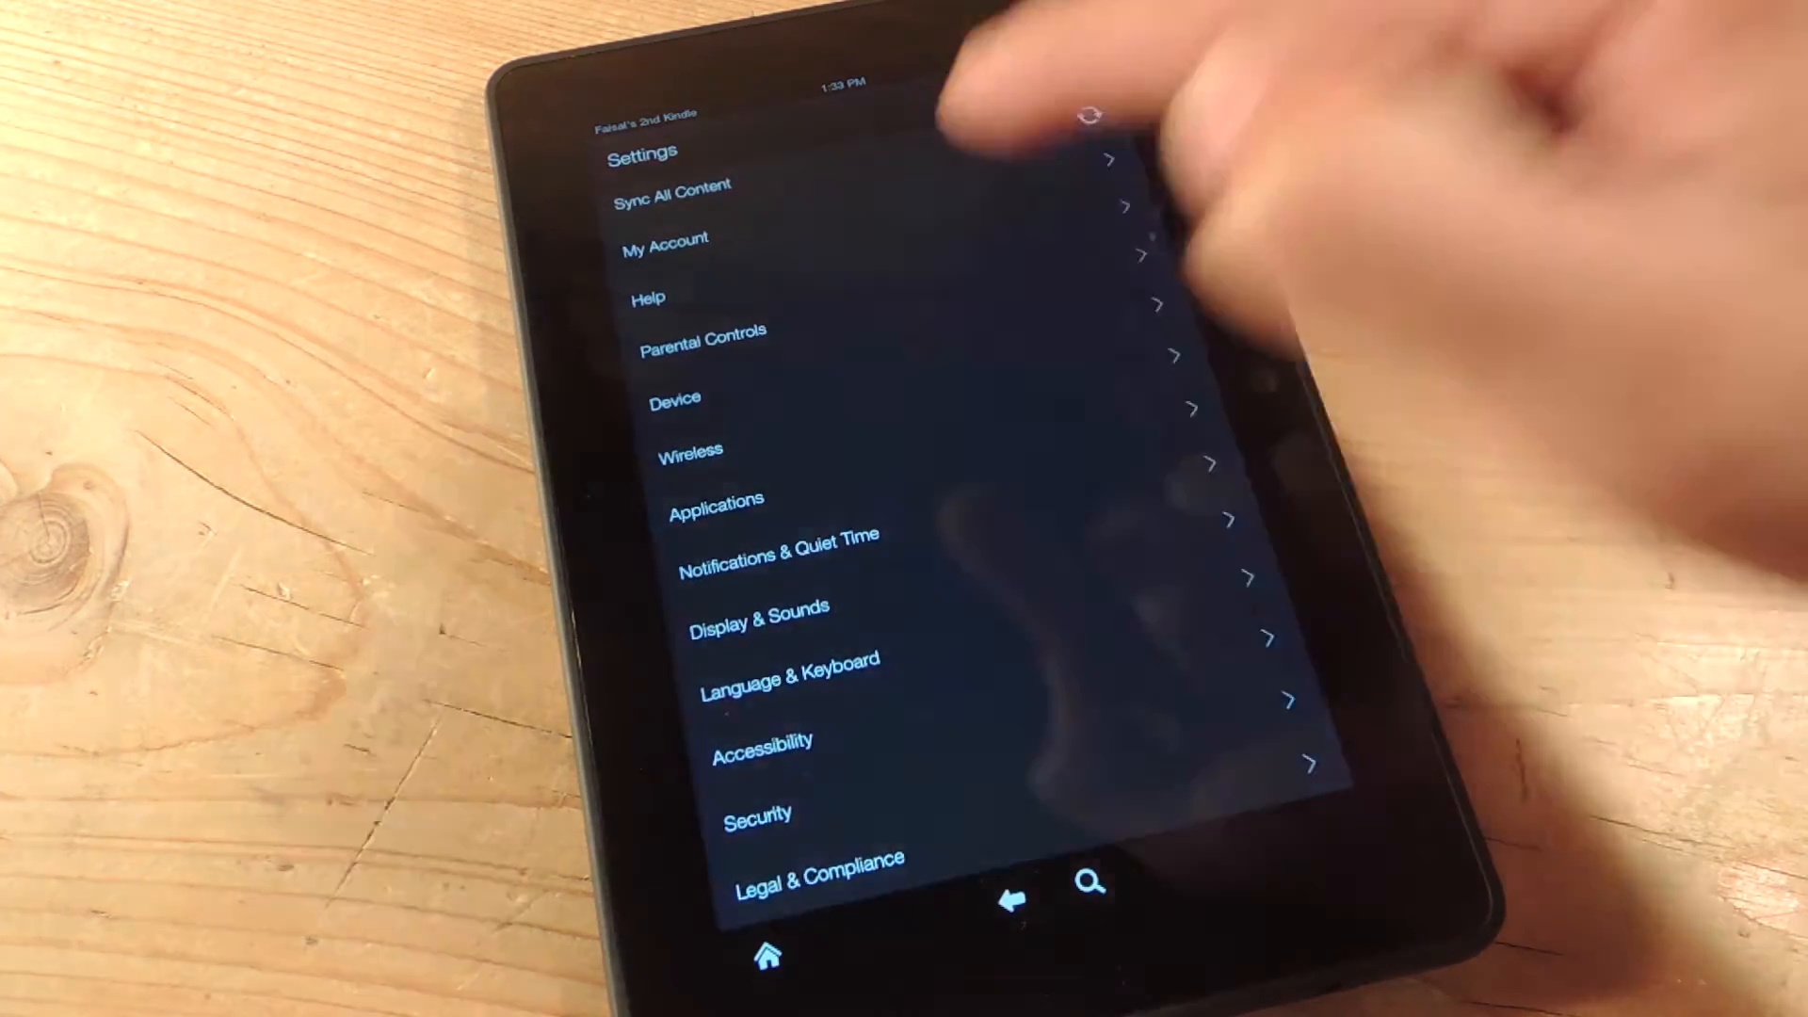
click(715, 497)
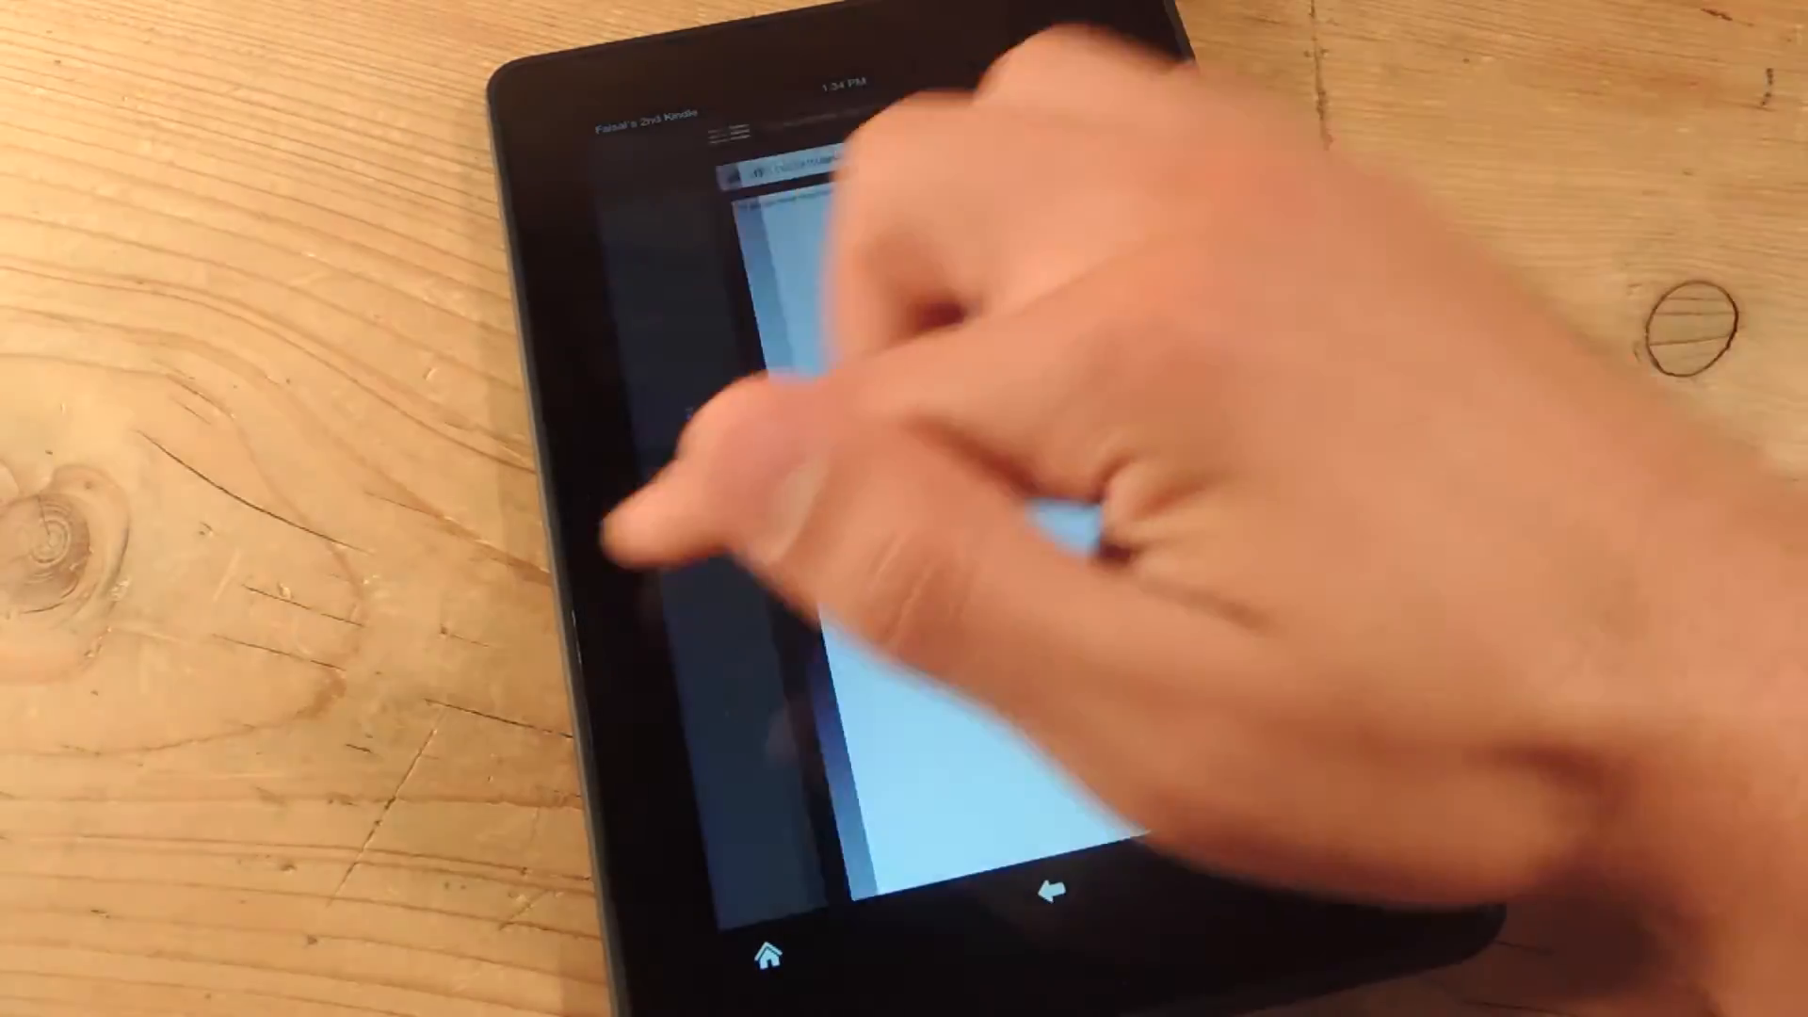
- Install the Nova Launcher APK through ES File Explorer and launch it
click(772, 947)
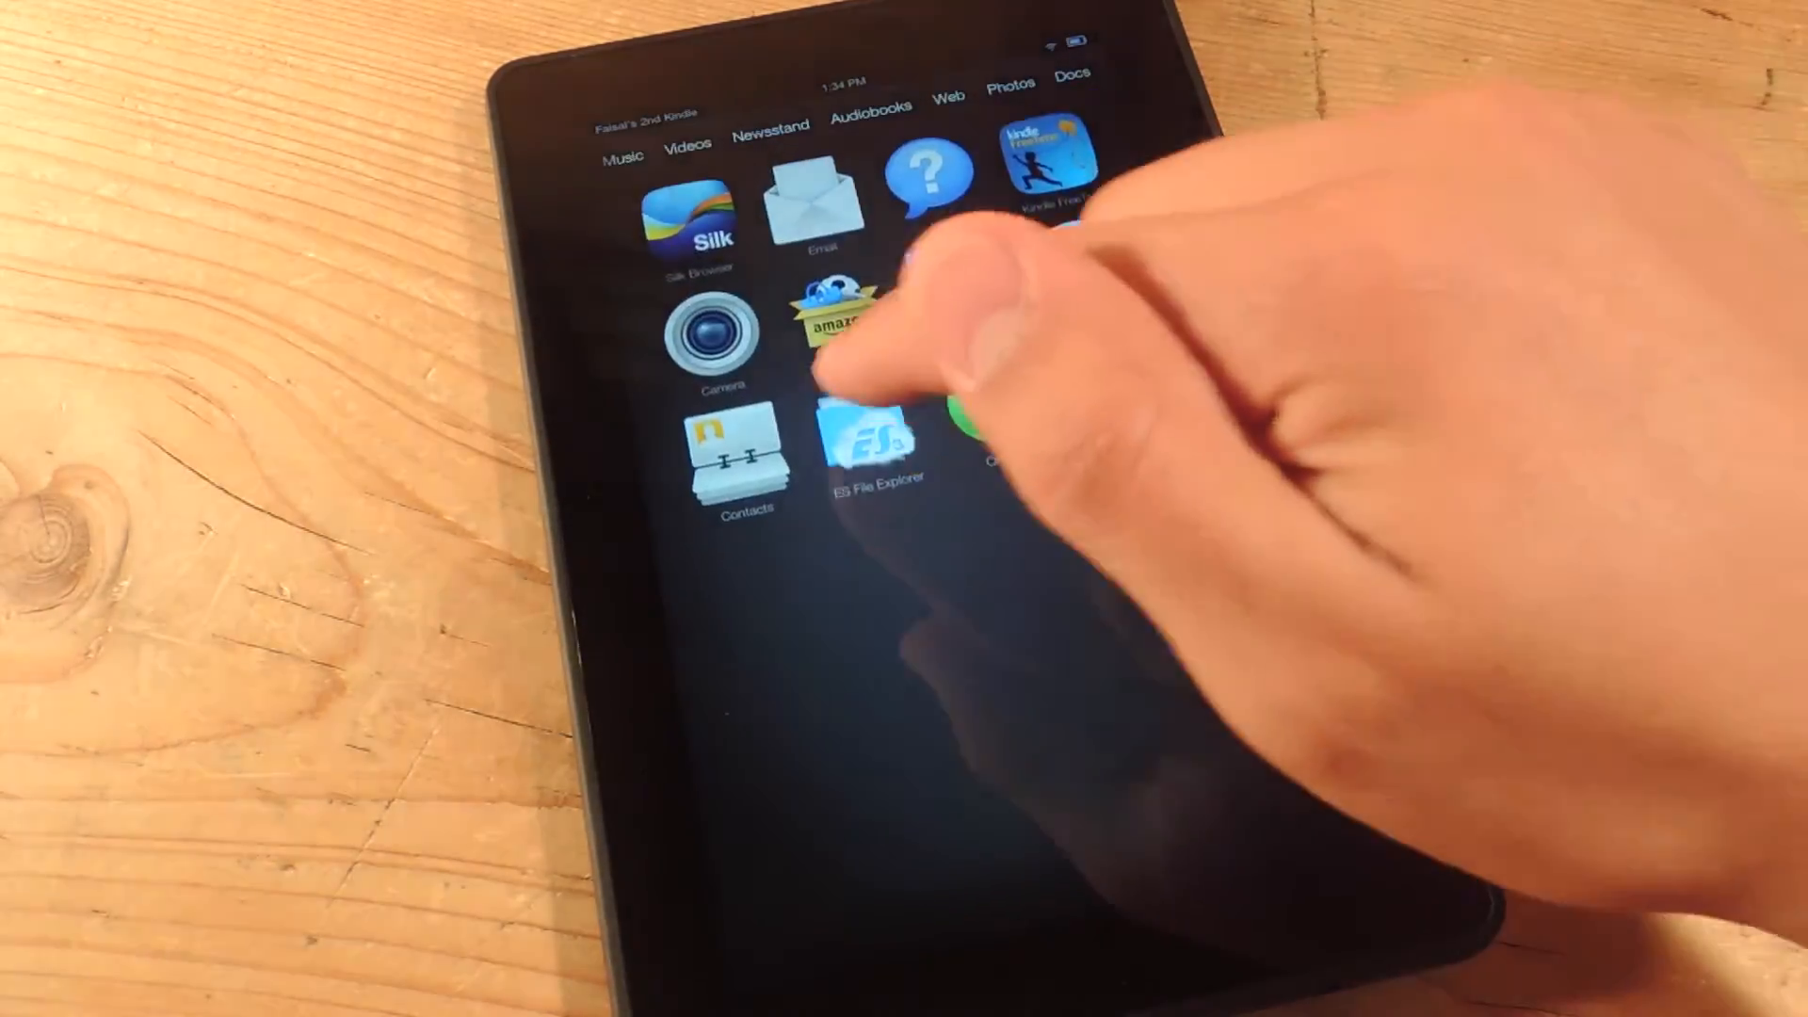
click(885, 444)
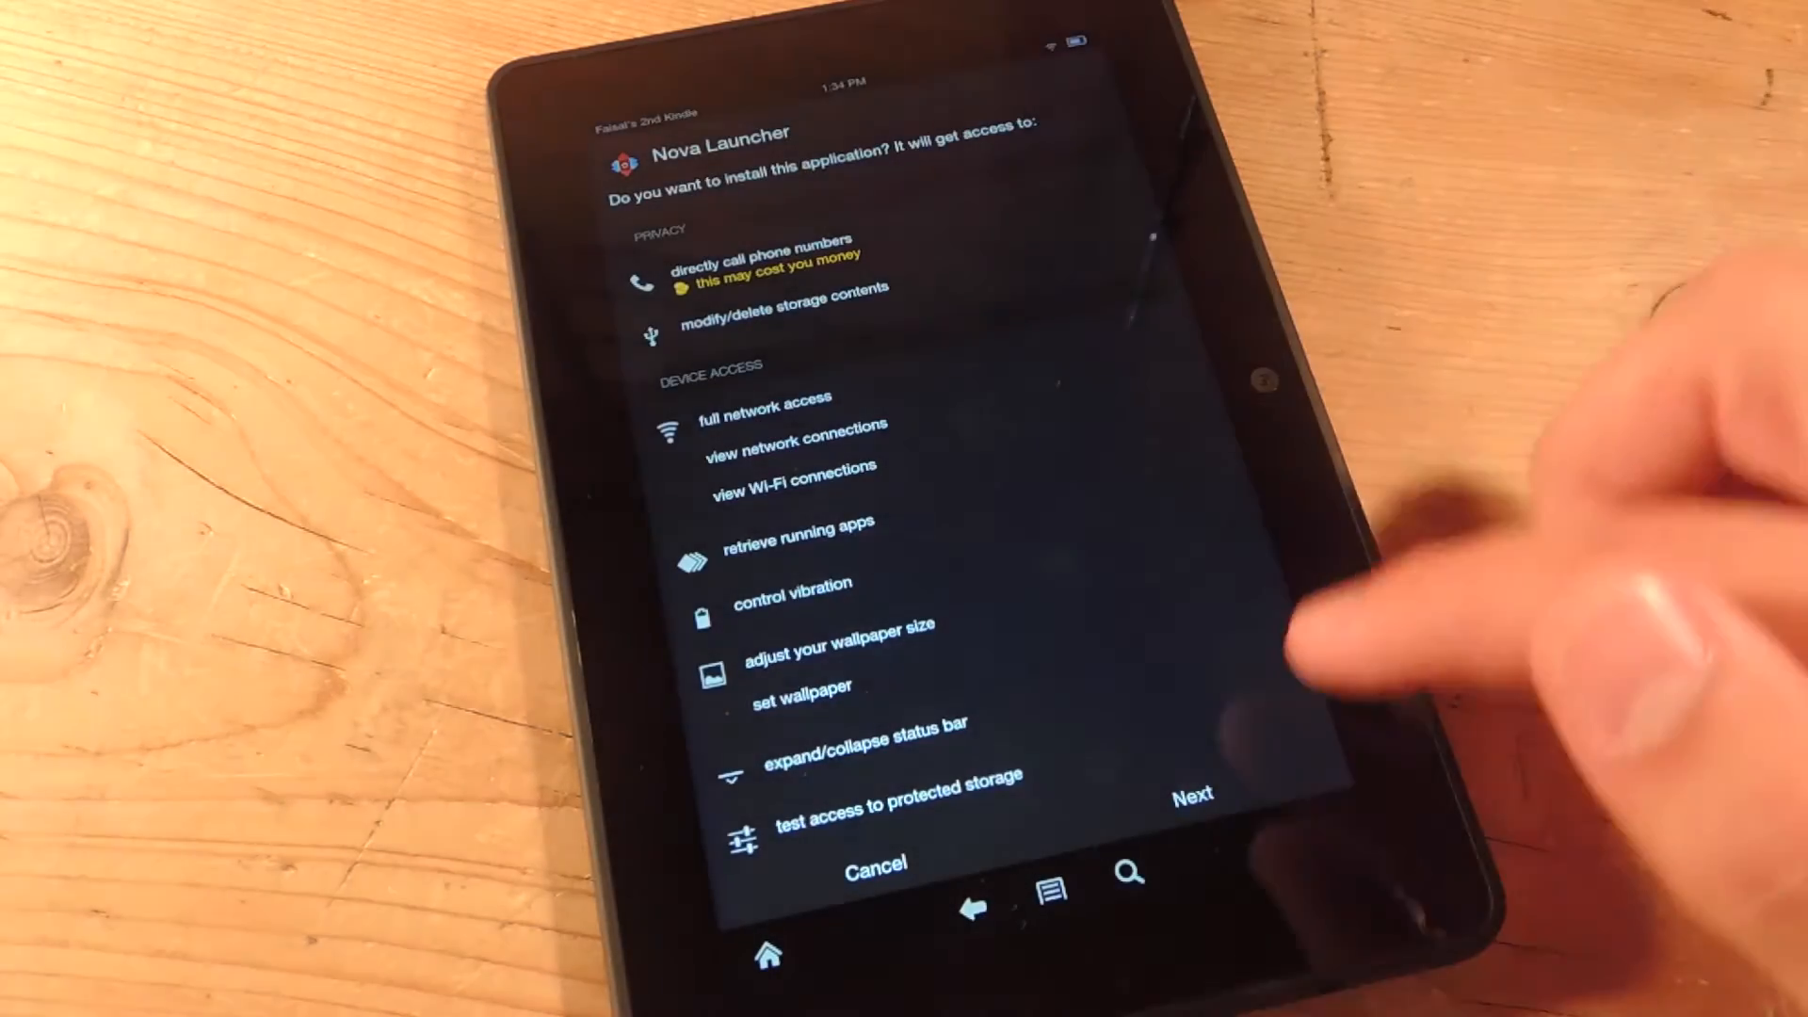
click(1192, 795)
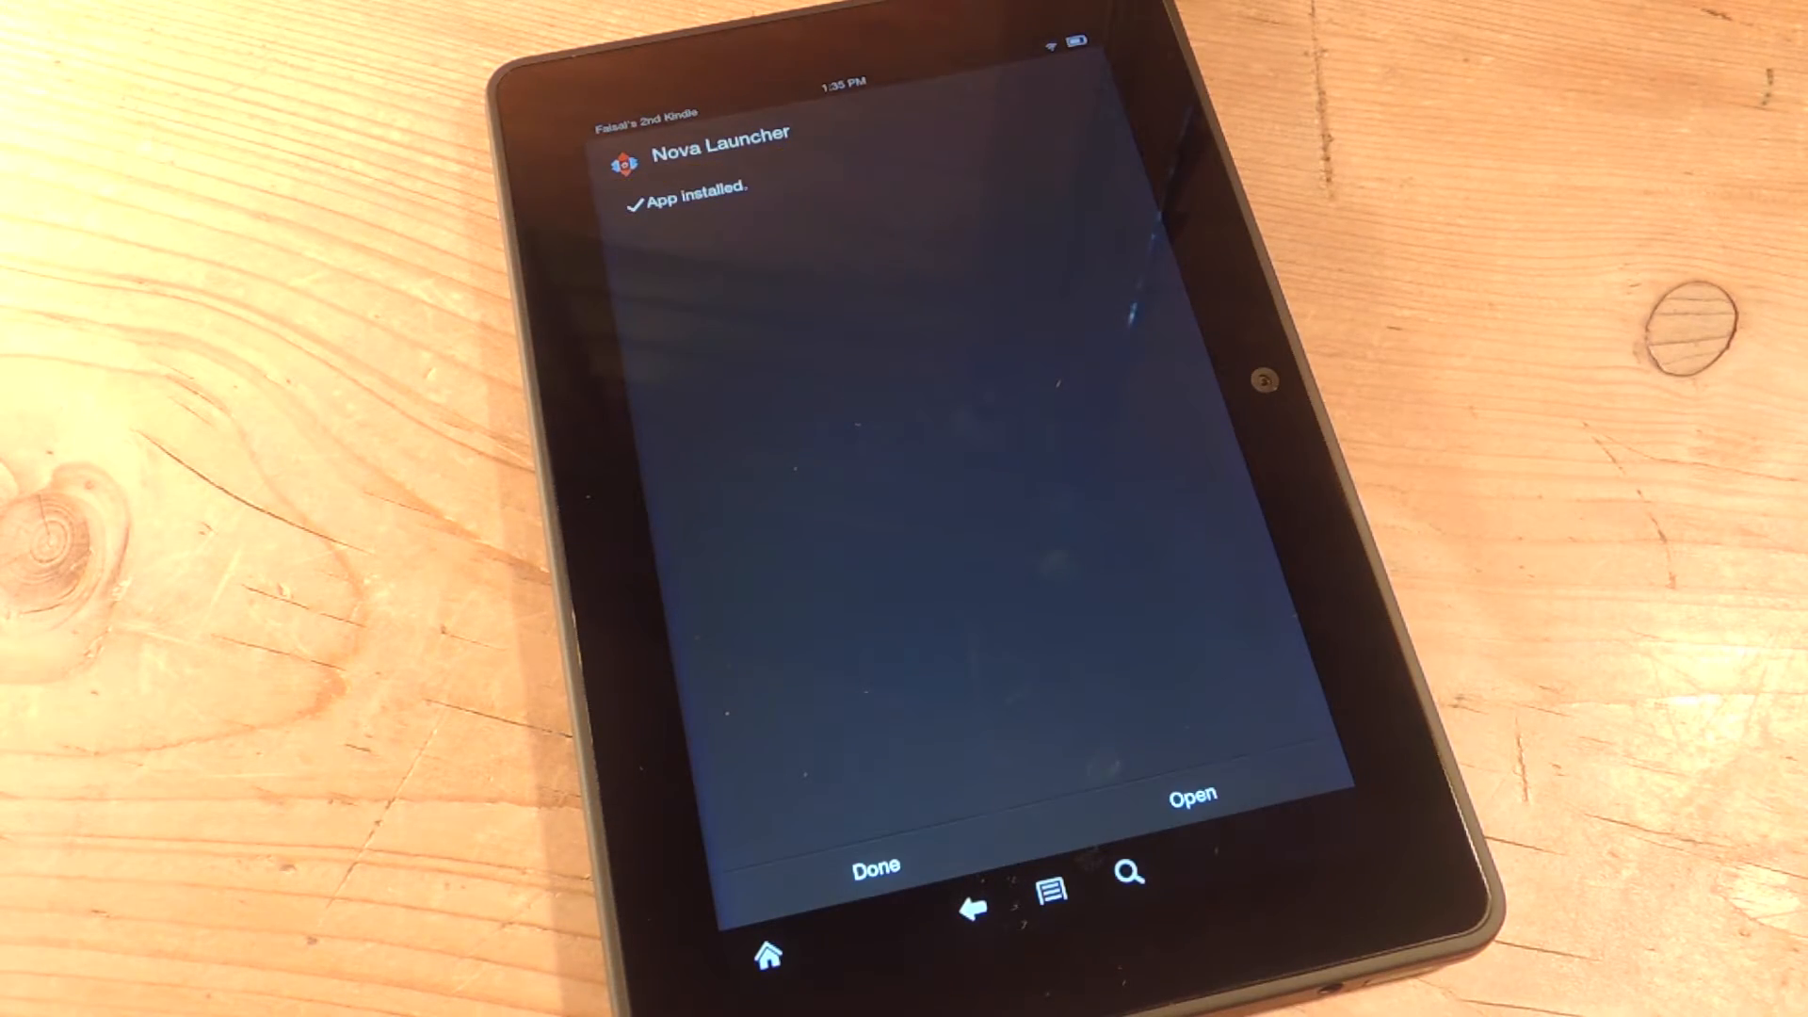
click(1194, 794)
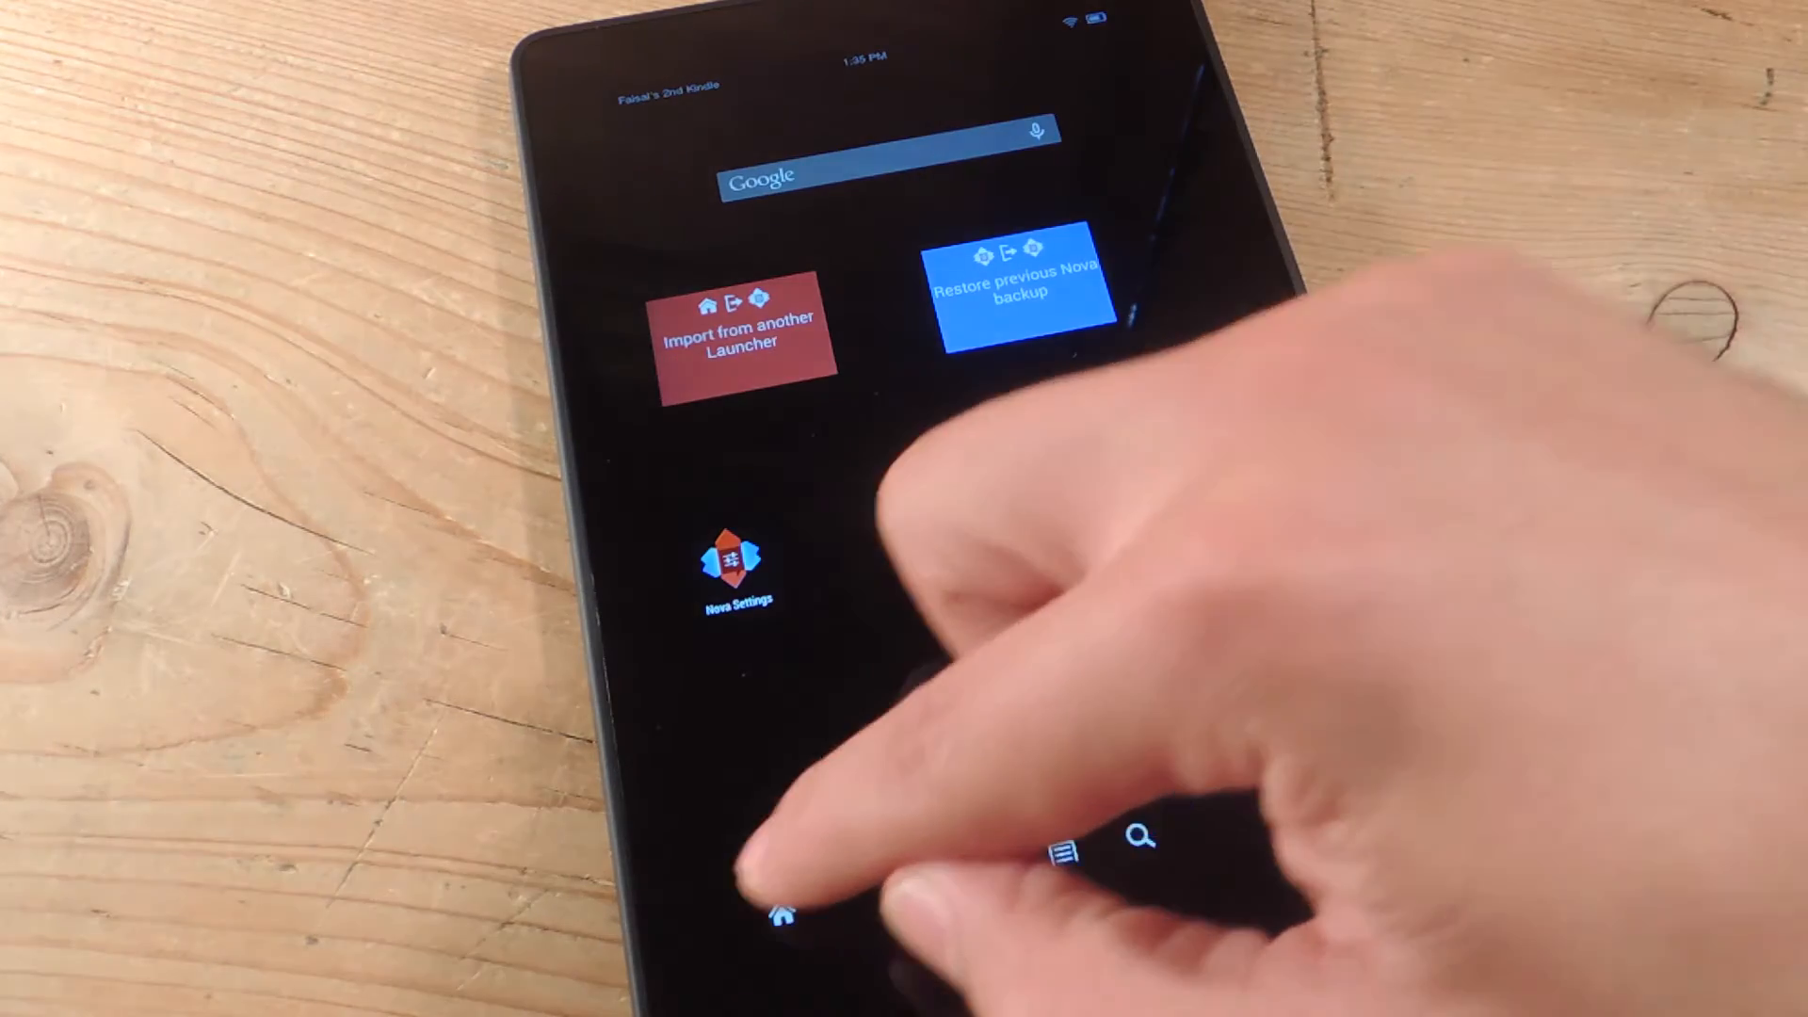
- Use Nova Launcher as home just once and go into Nova Settings
click(783, 911)
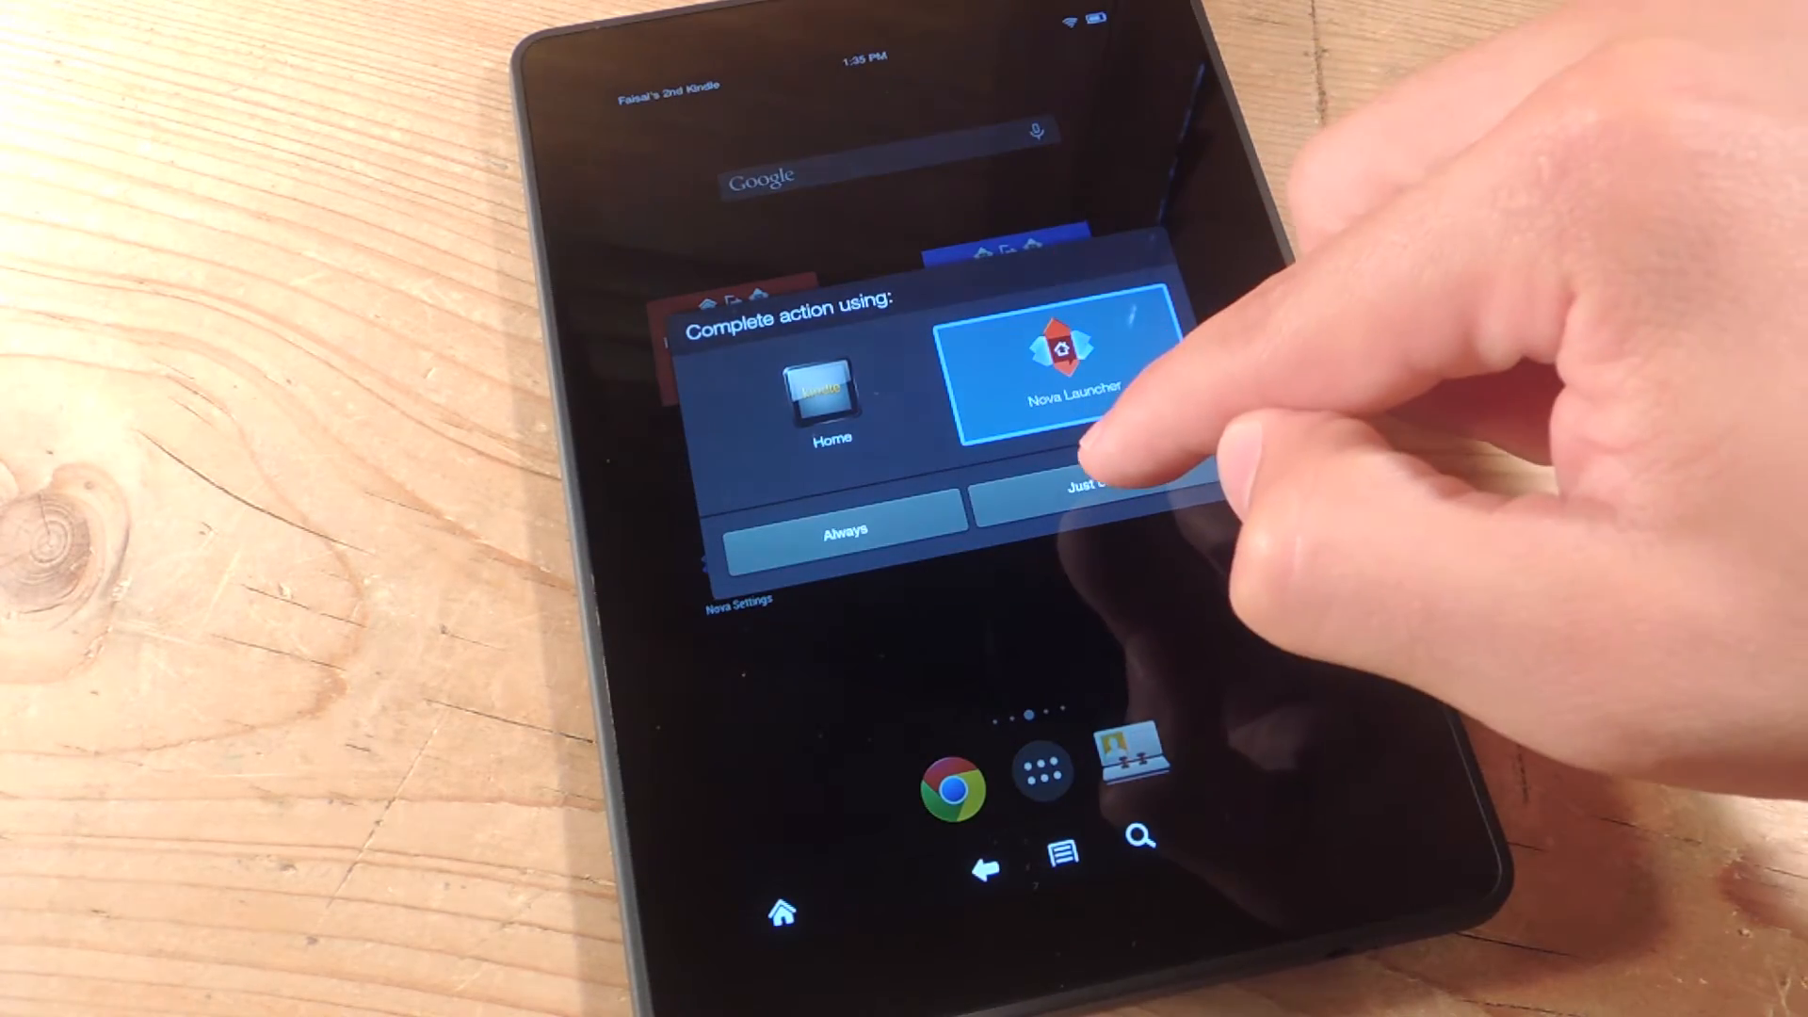
click(1071, 492)
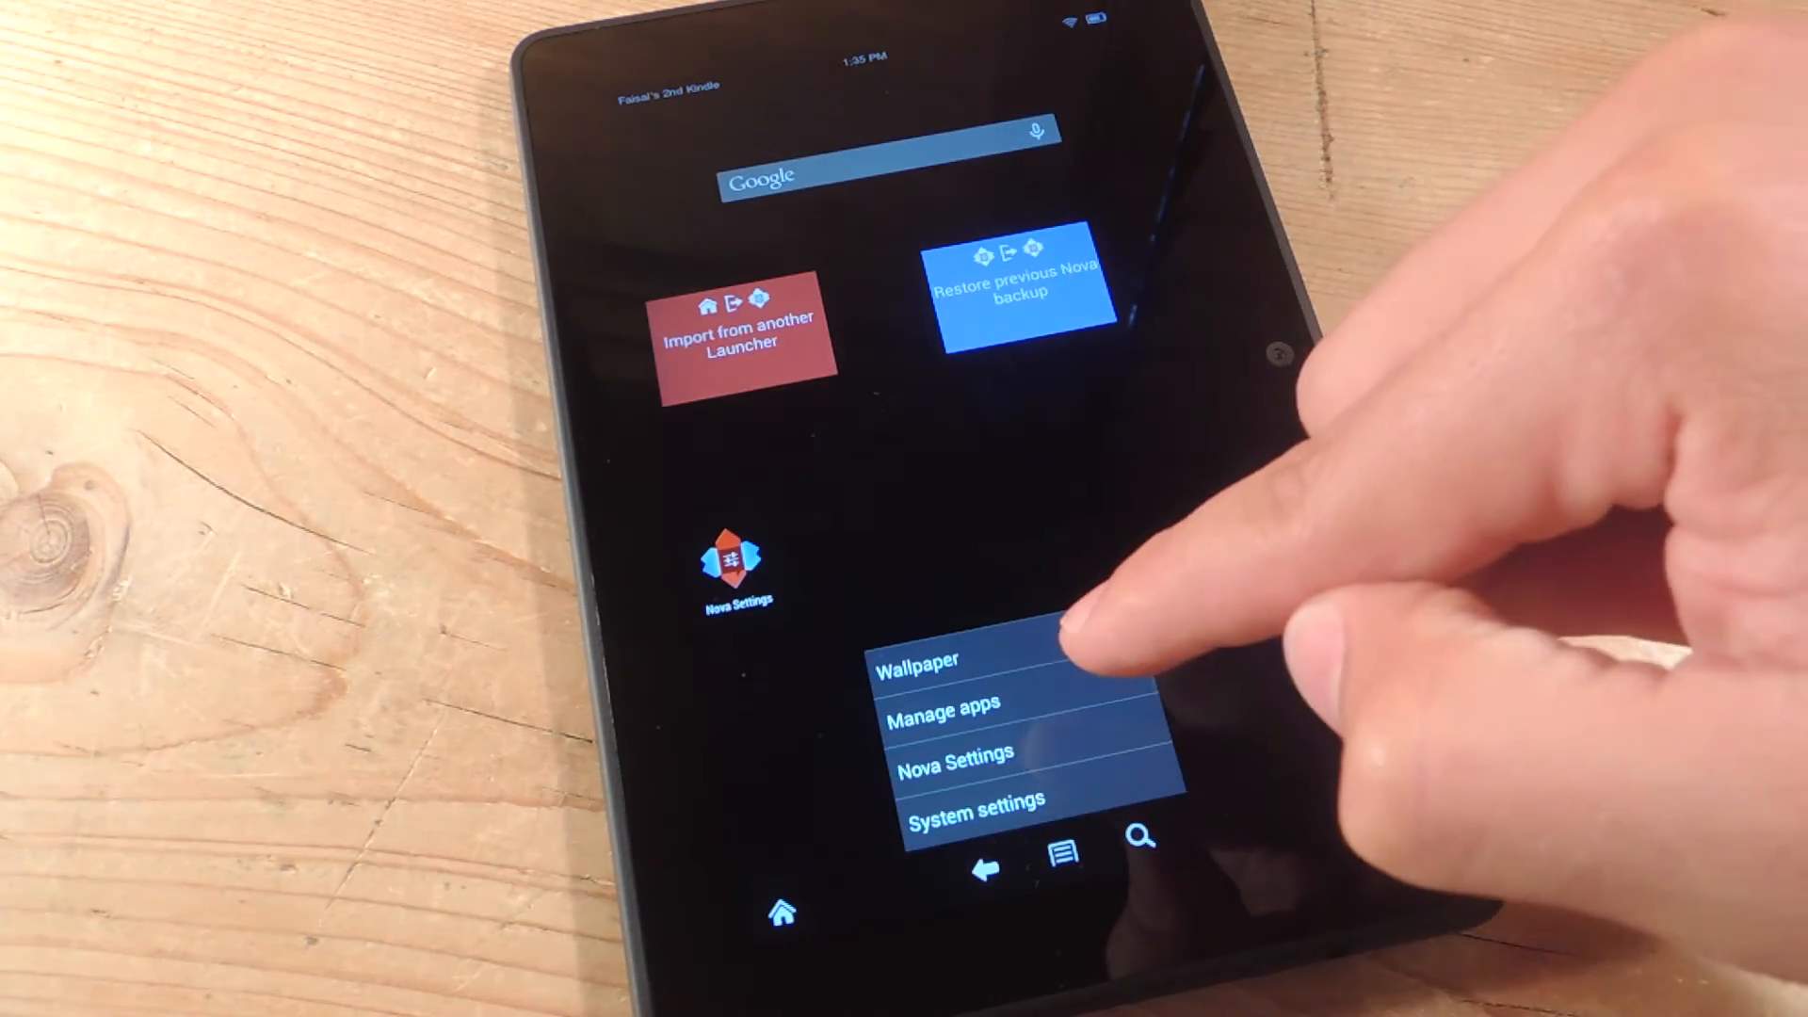
click(951, 753)
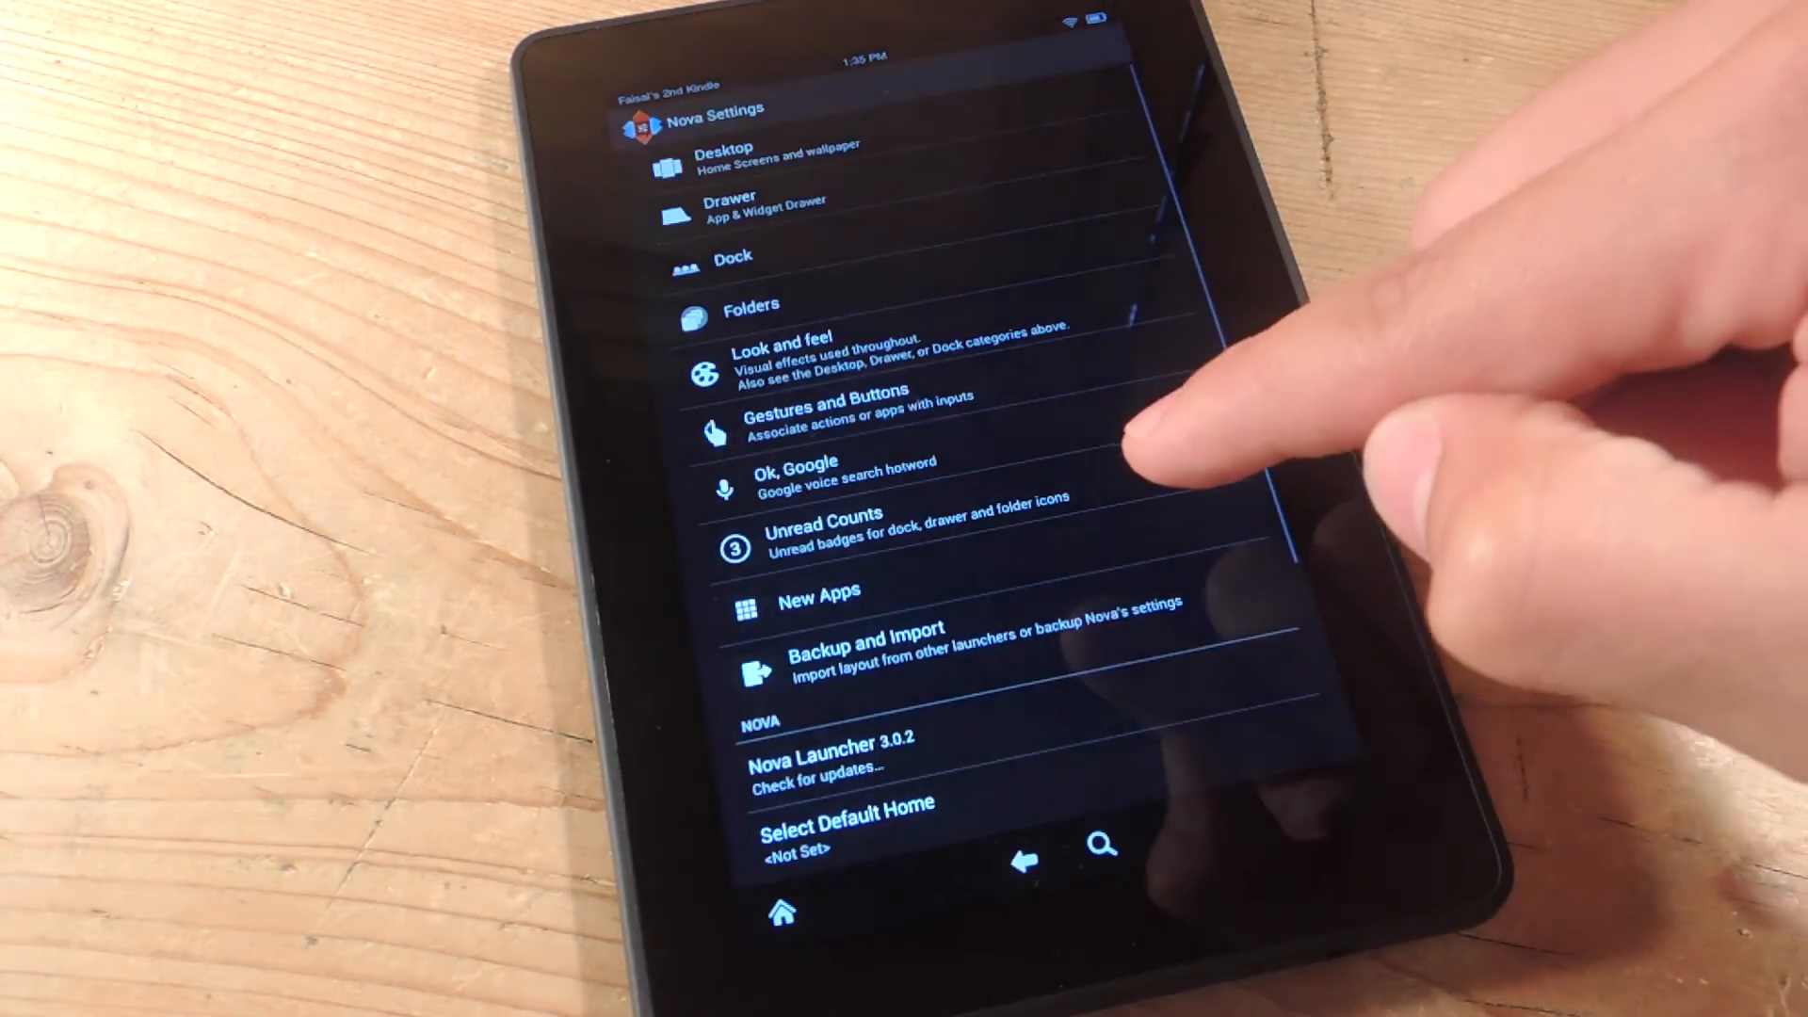
- Reach Select Default Home to bring up the Home-or-Nova Launcher chooser
scroll(down, 3)
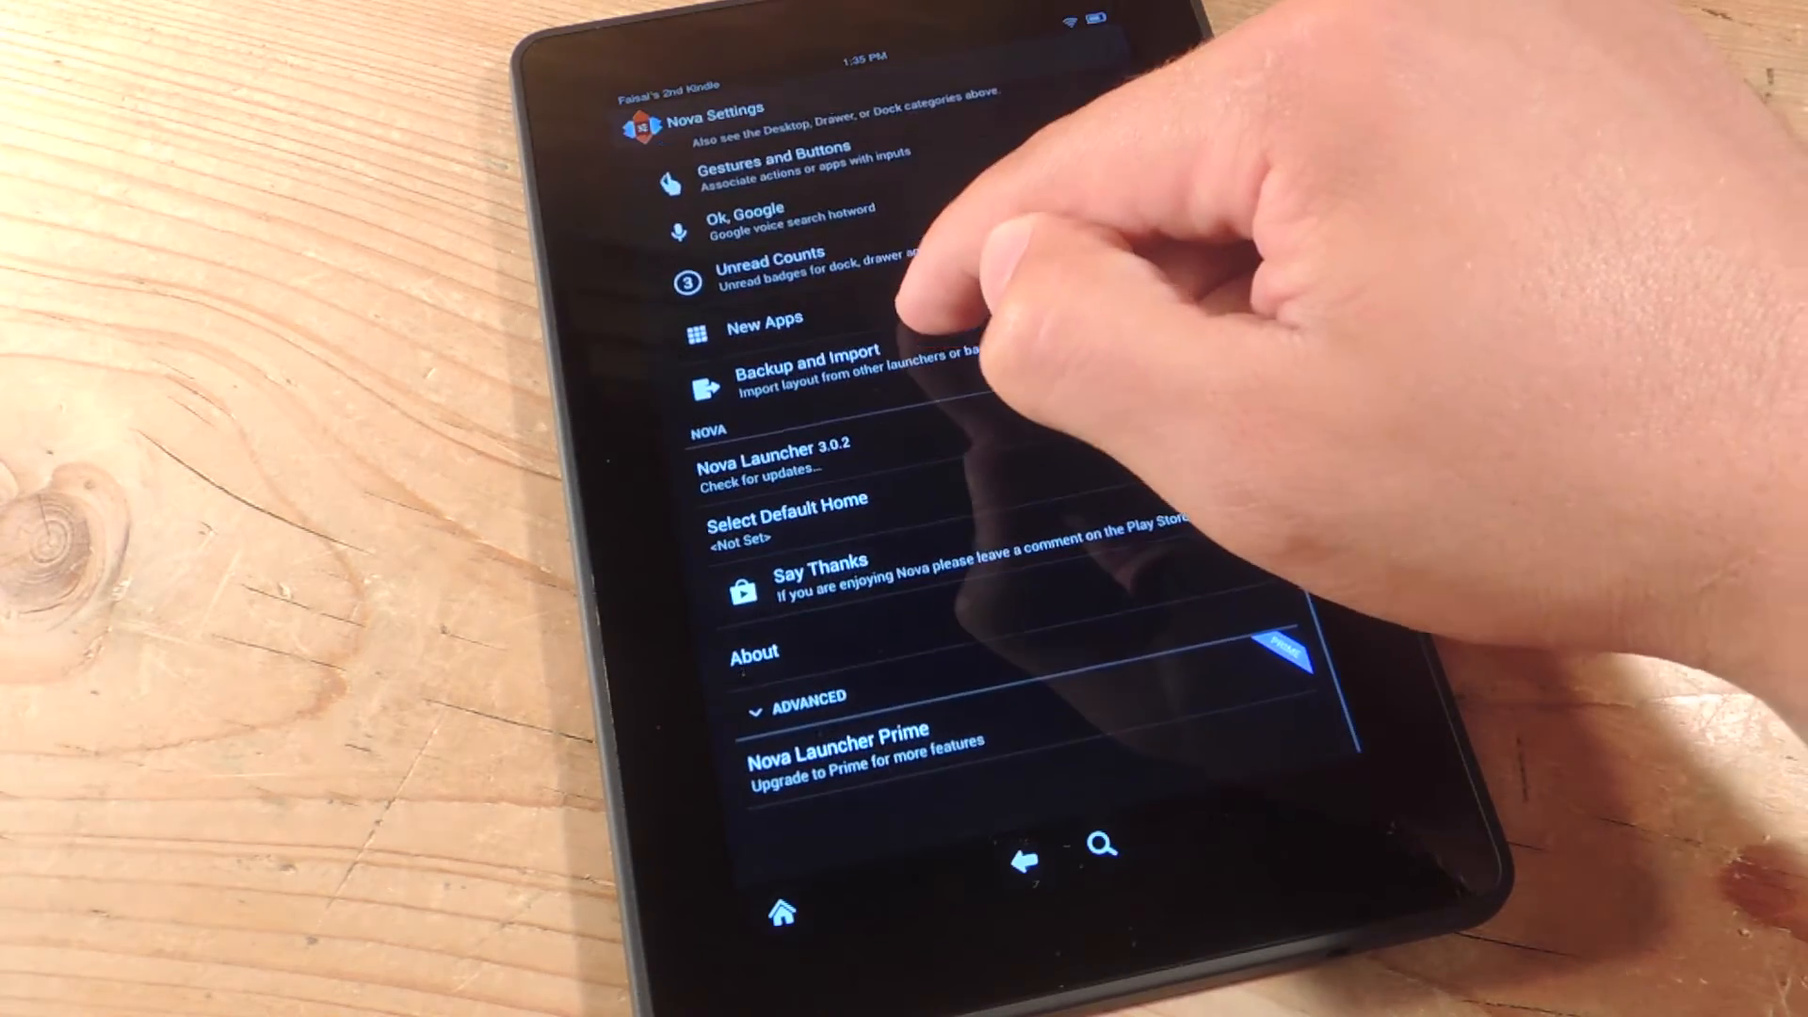
scroll(down, 3)
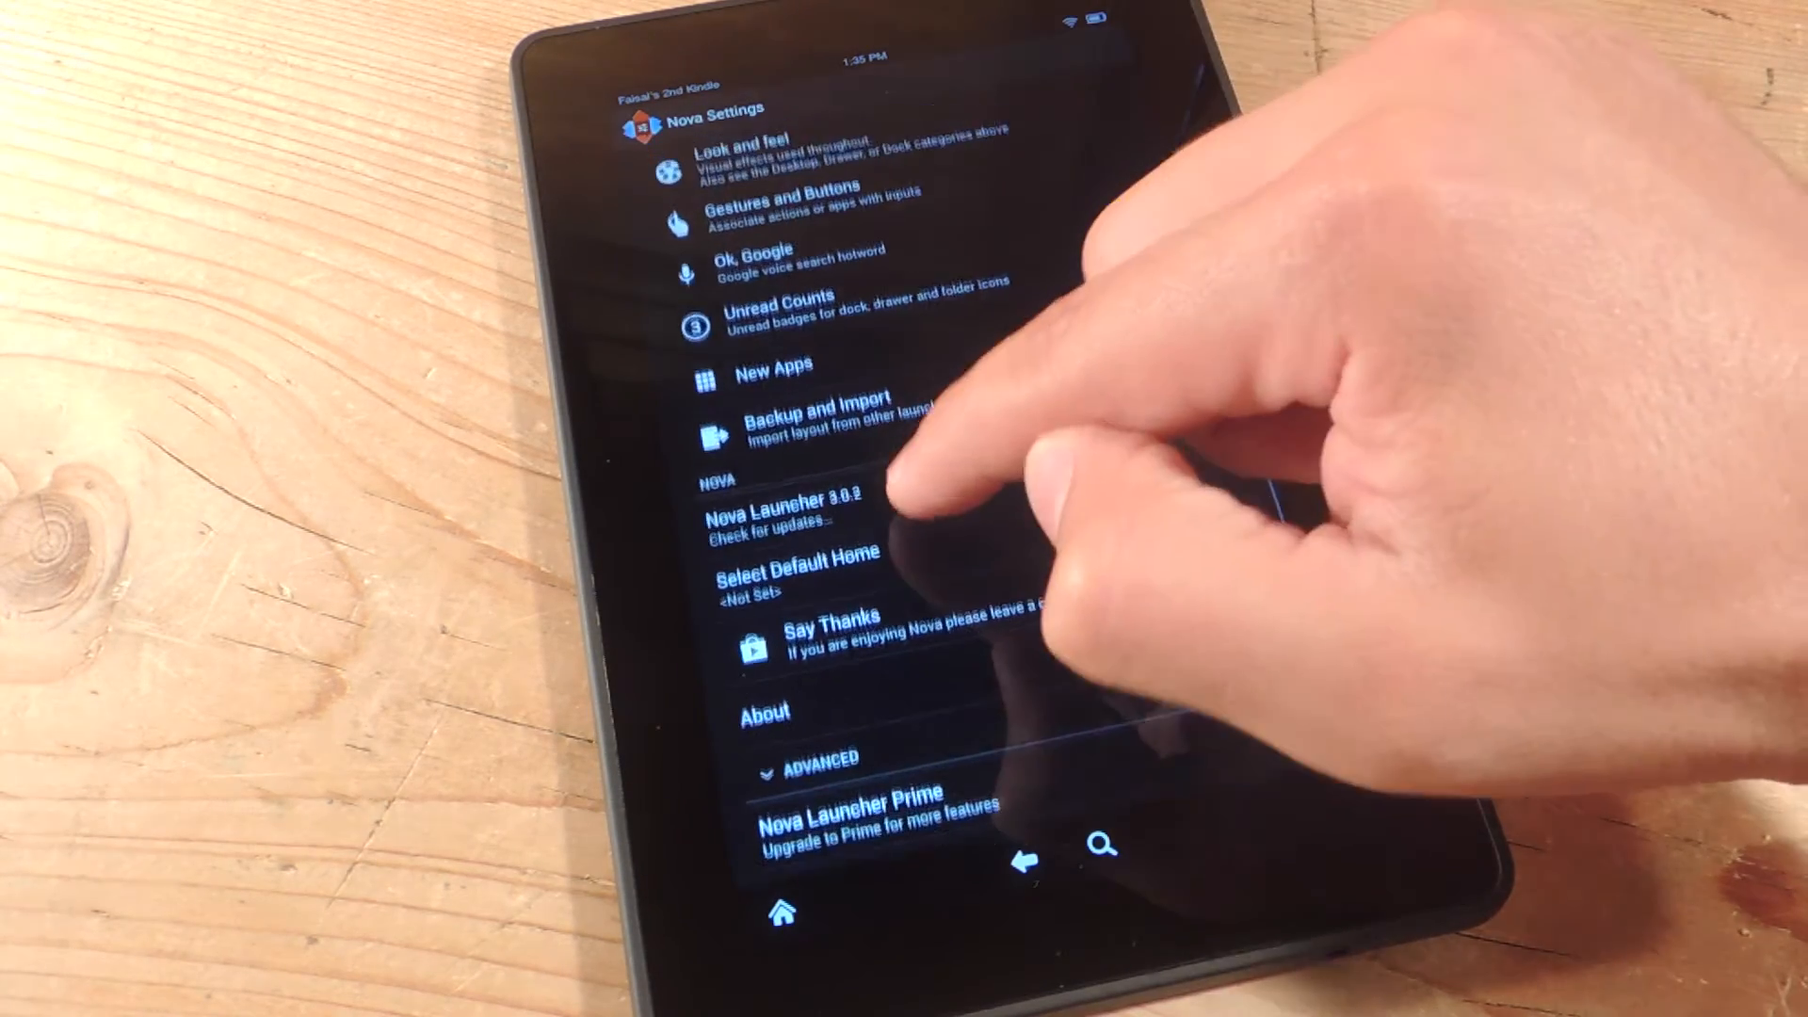
click(795, 561)
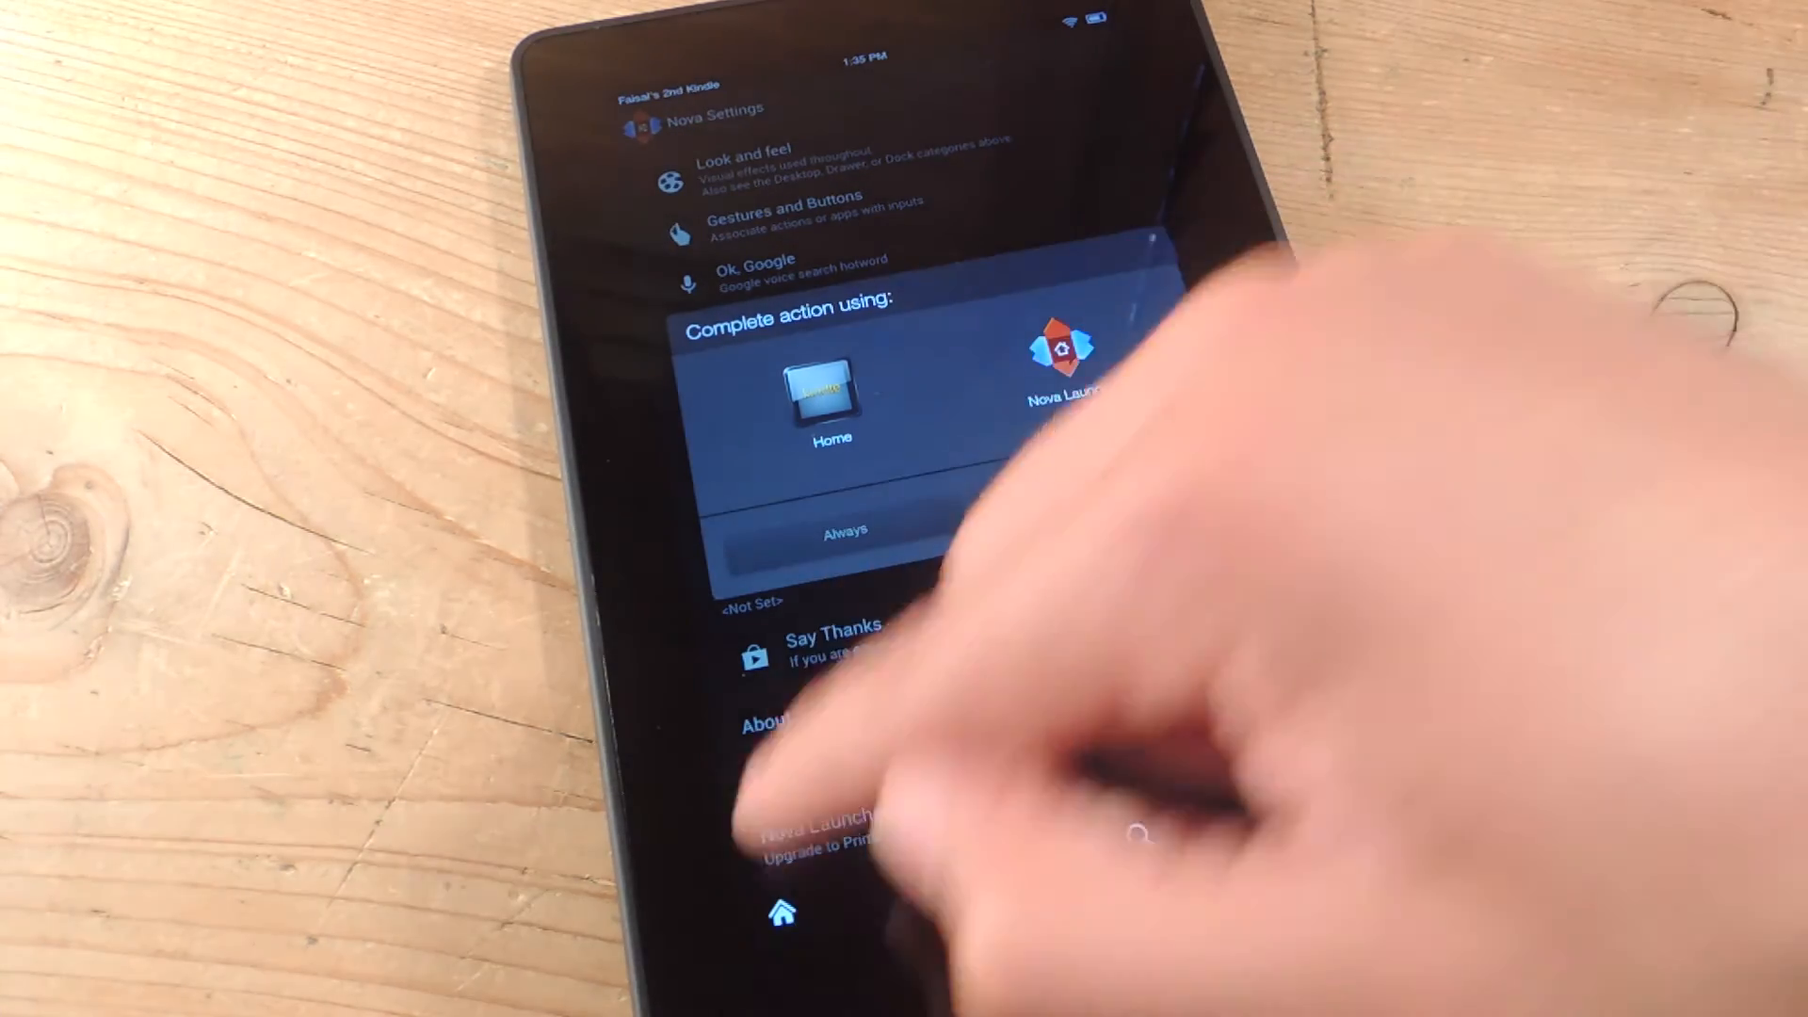
- Pick Nova Launcher in the Complete action dialog and return to its home screen
click(1071, 358)
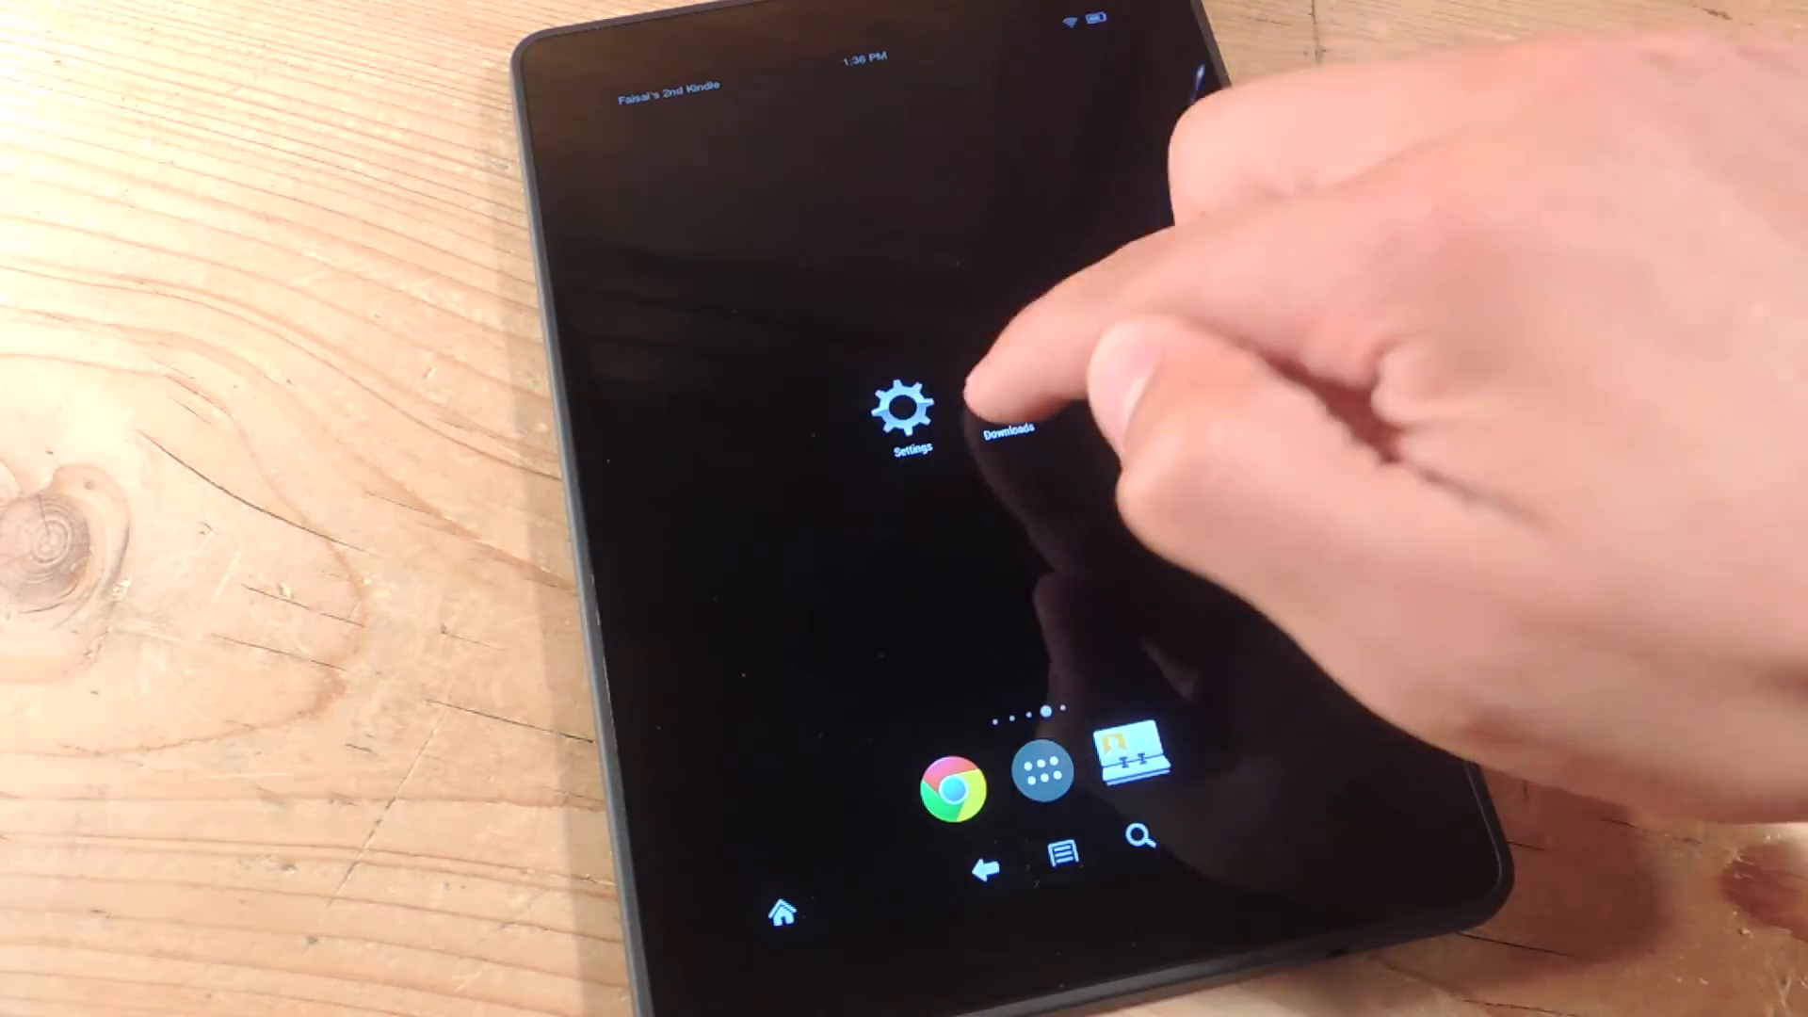
click(1005, 409)
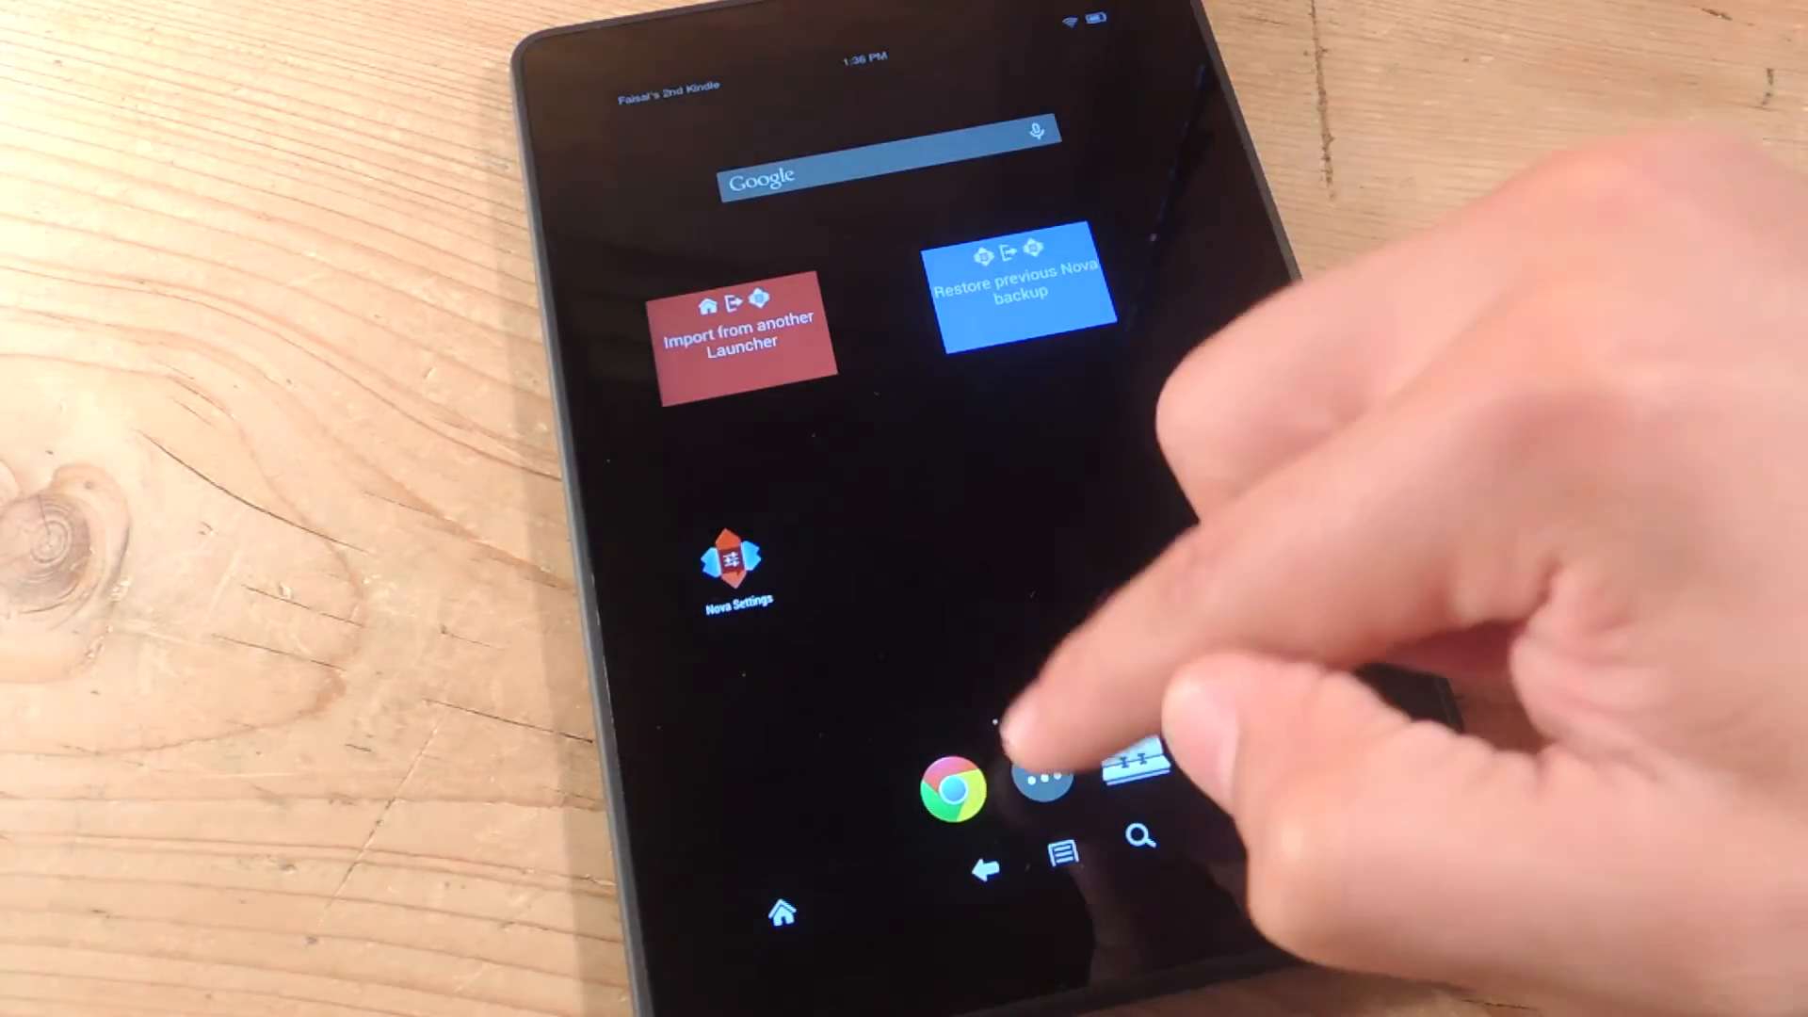
click(1042, 774)
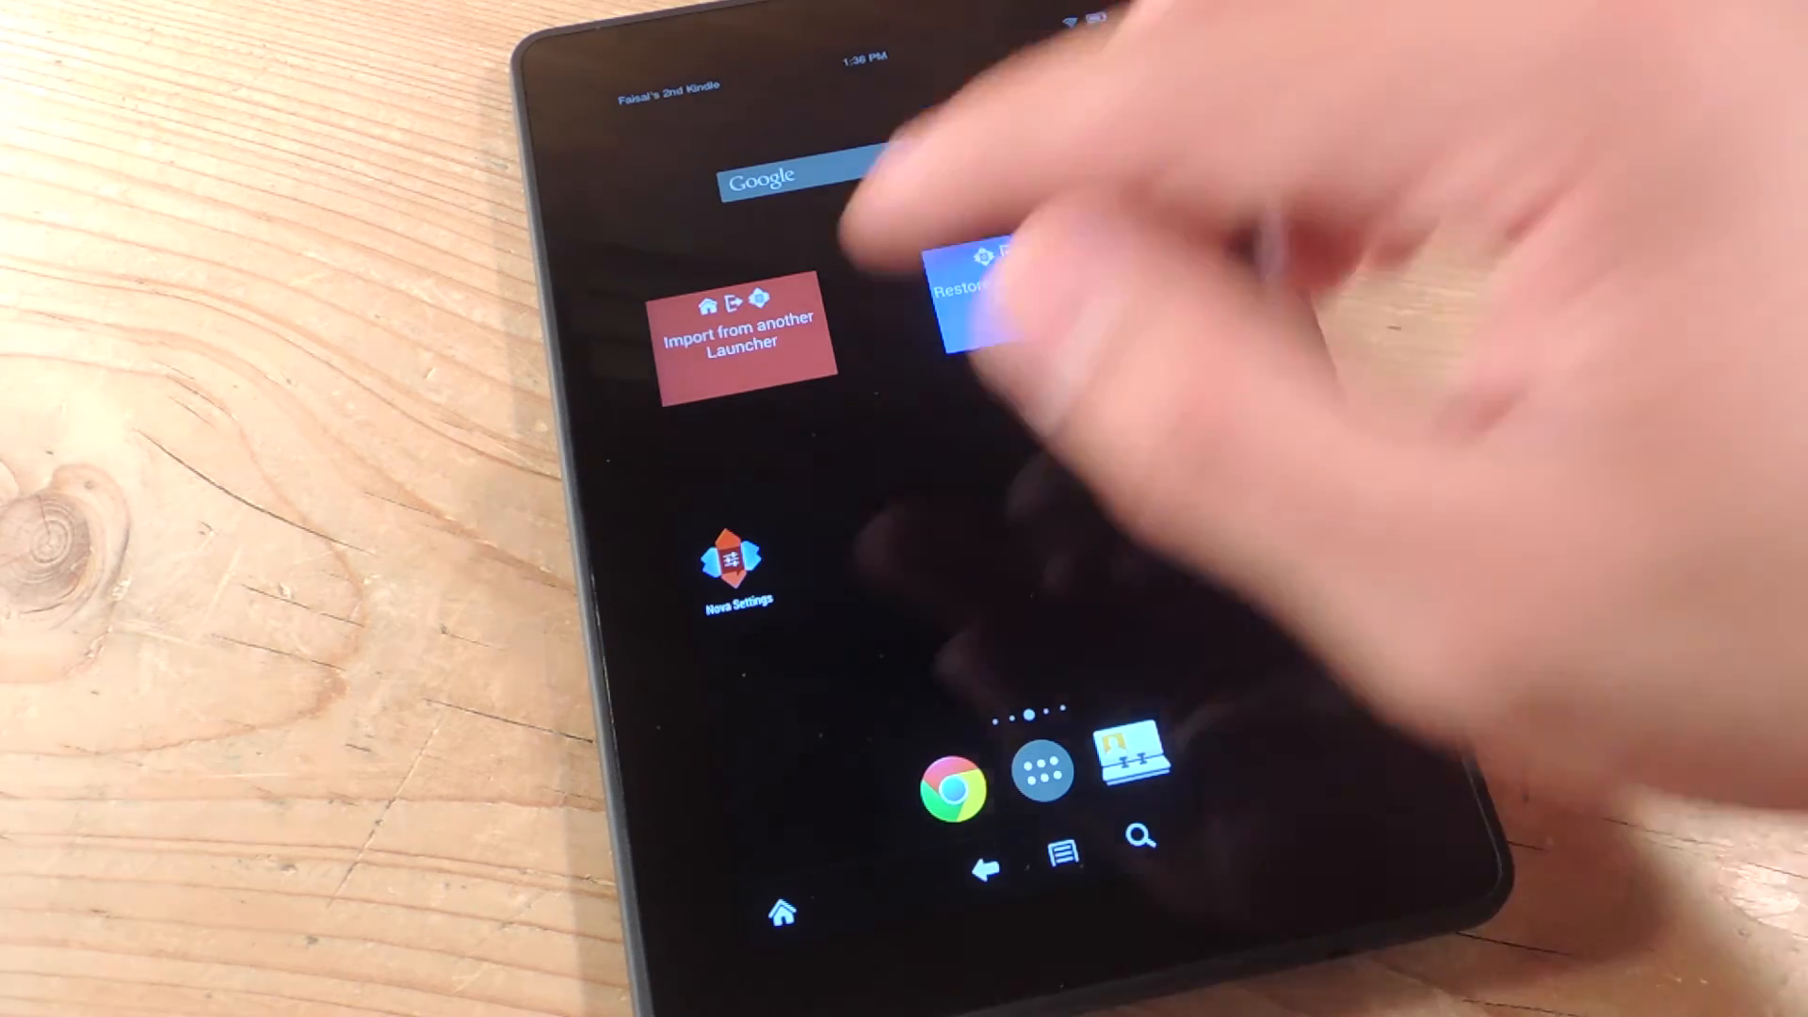
- Reopen the default home chooser from Nova Settings, now listing Nova Launcher as default
click(738, 565)
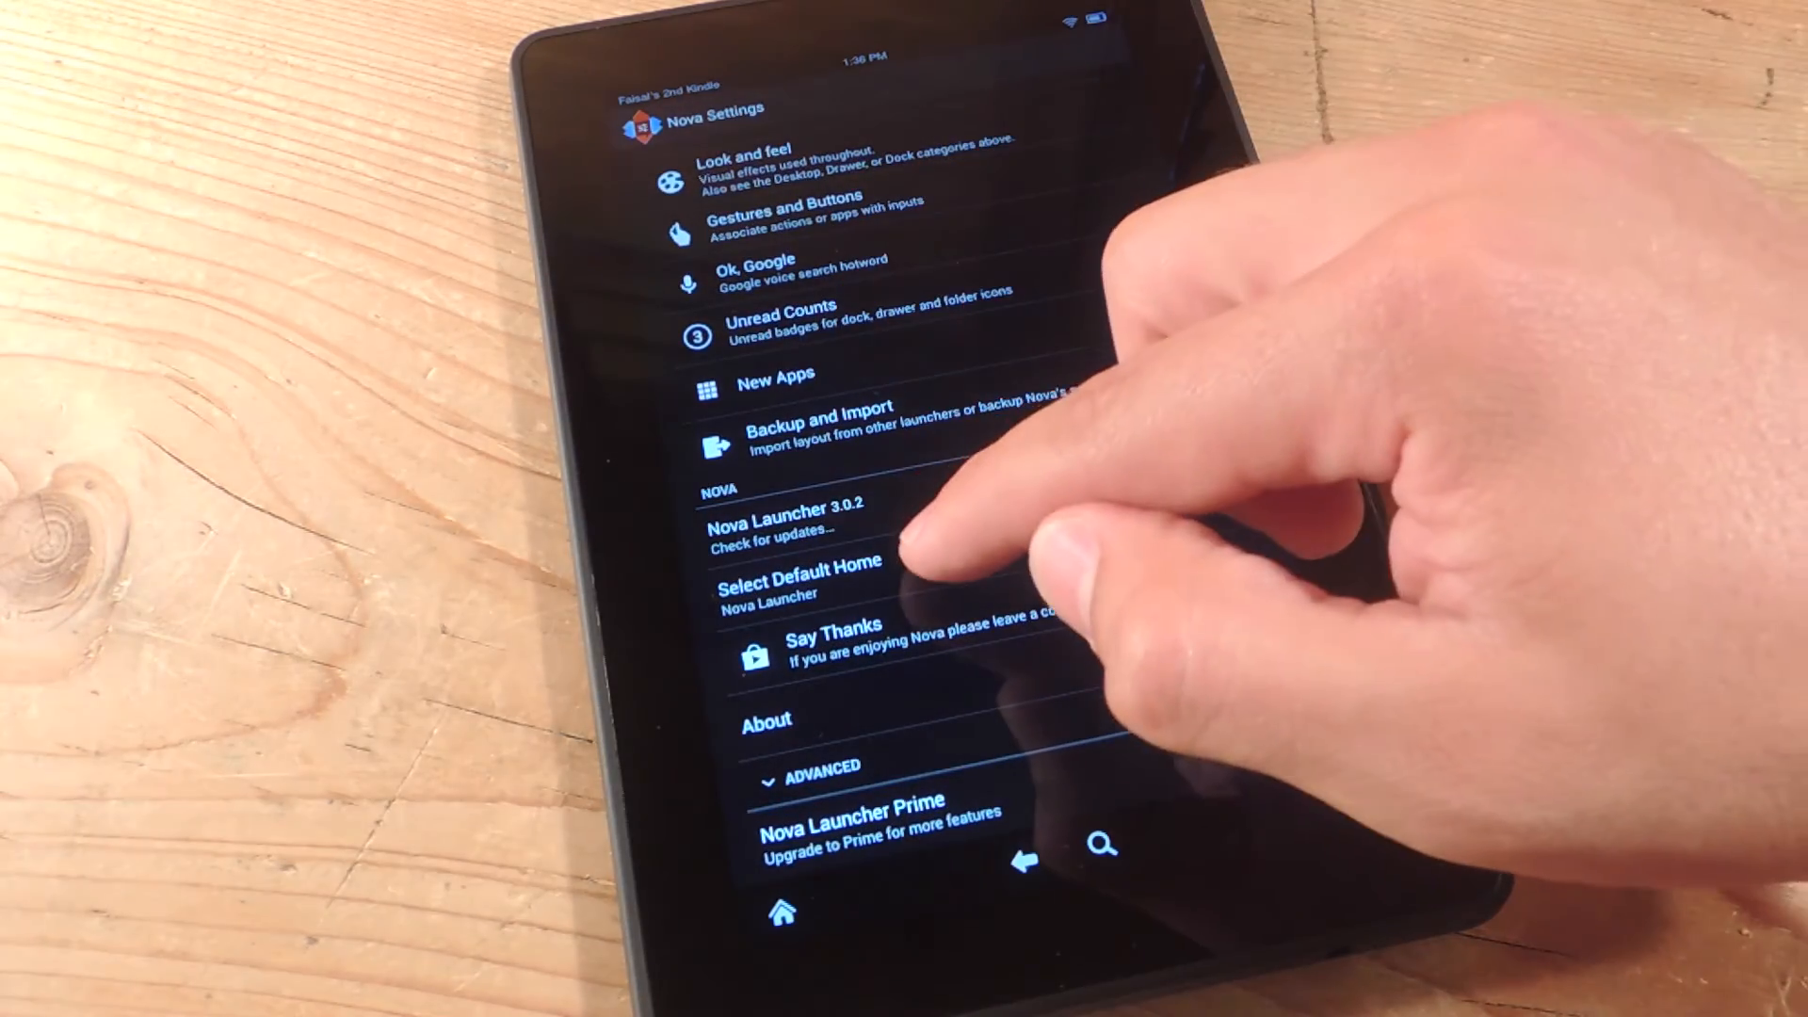
click(793, 573)
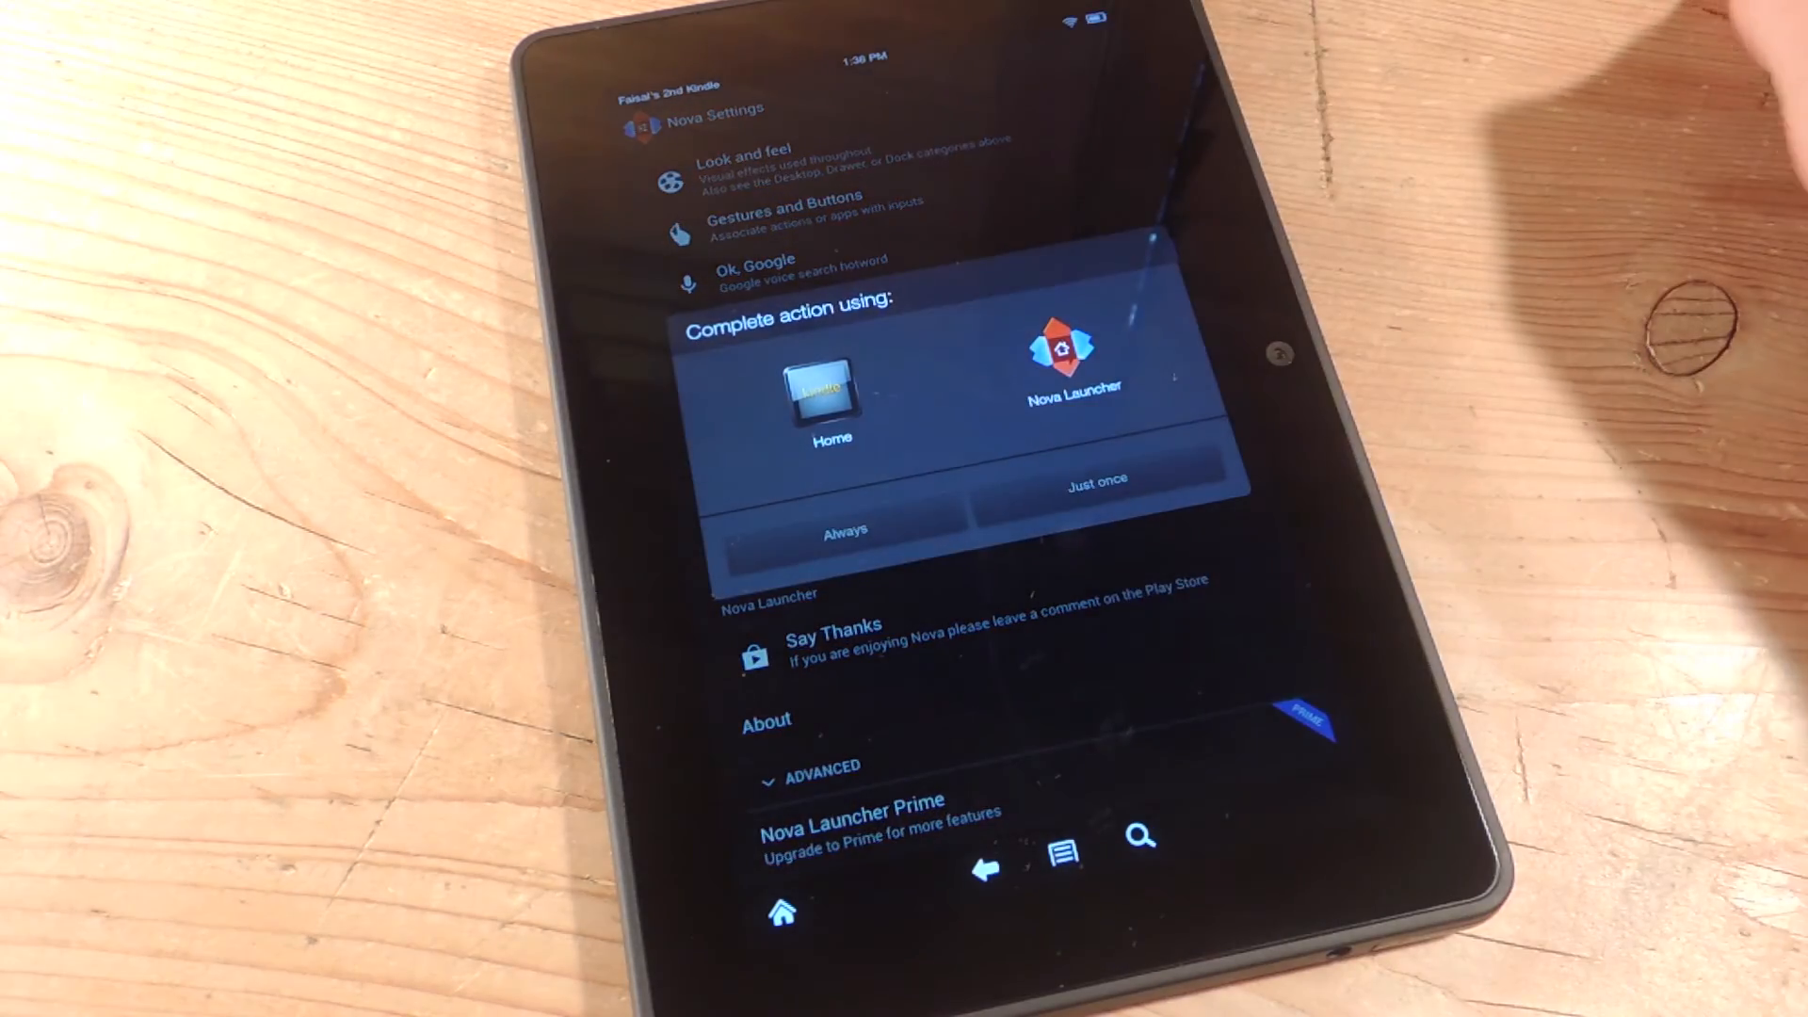